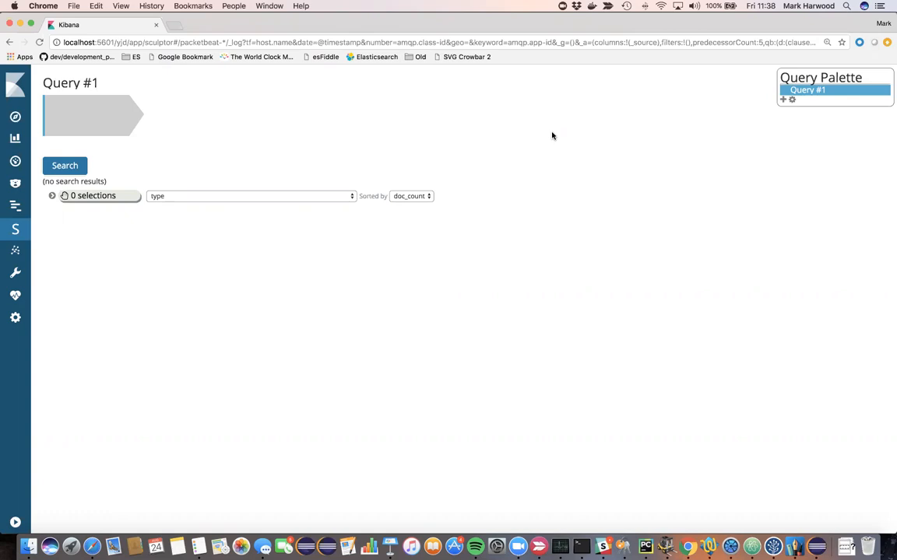
{"action": "mouse_move", "coordinate": [91, 175]}
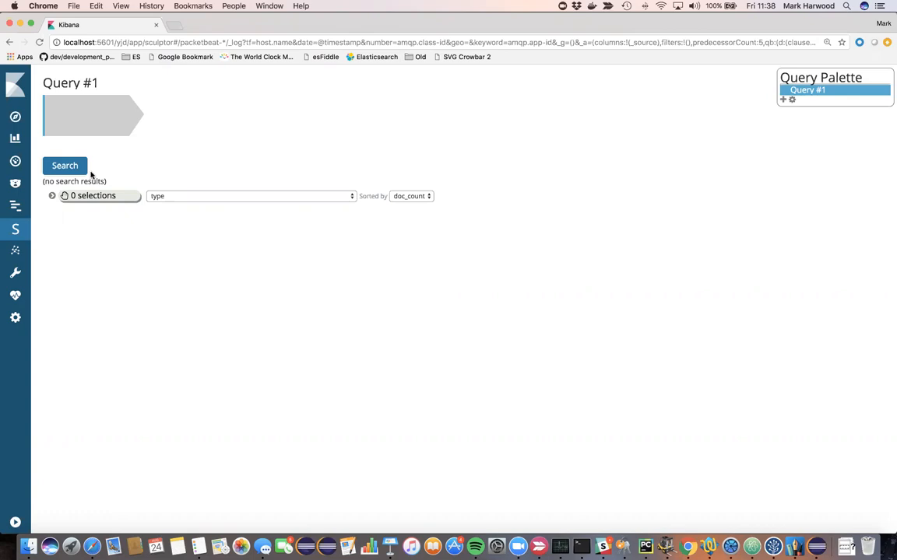
Run the empty query and review the 18,394 documents and the flow-dominated type breakdown.
{"action": "left_click", "coordinate": [65, 165]}
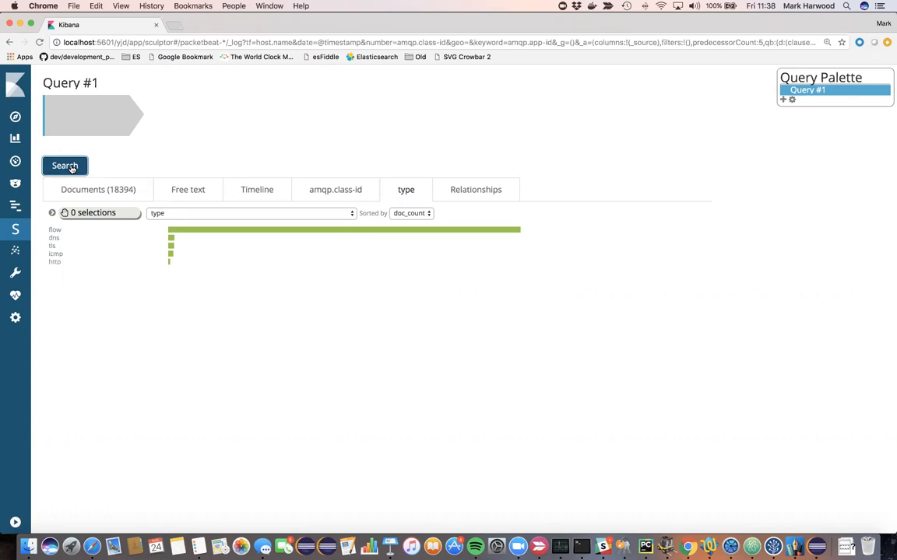
{"action": "left_click", "coordinate": [250, 212]}
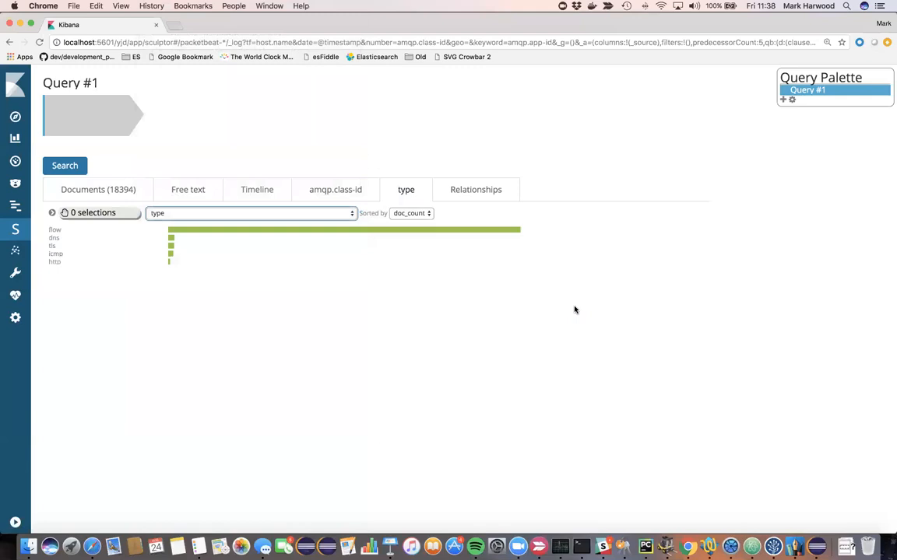
{"action": "left_click", "coordinate": [98, 189]}
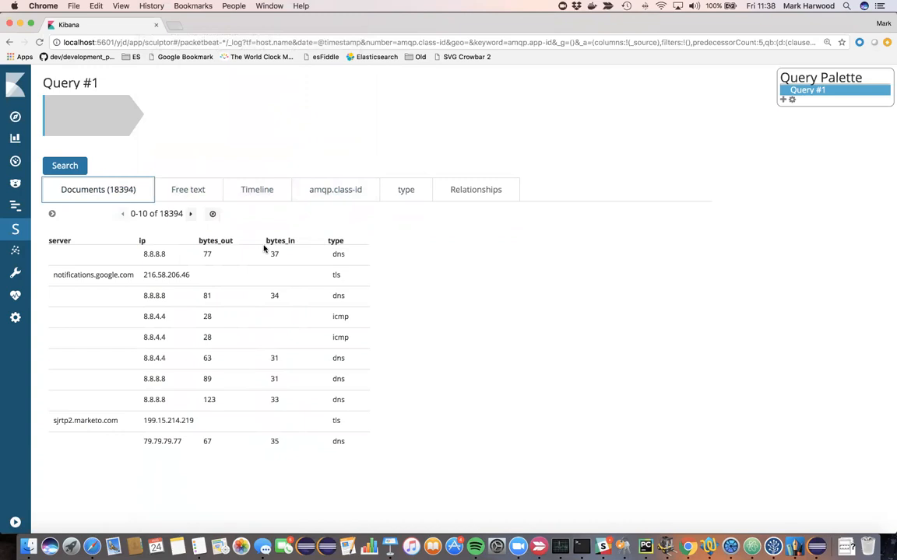
{"action": "left_click", "coordinate": [406, 189]}
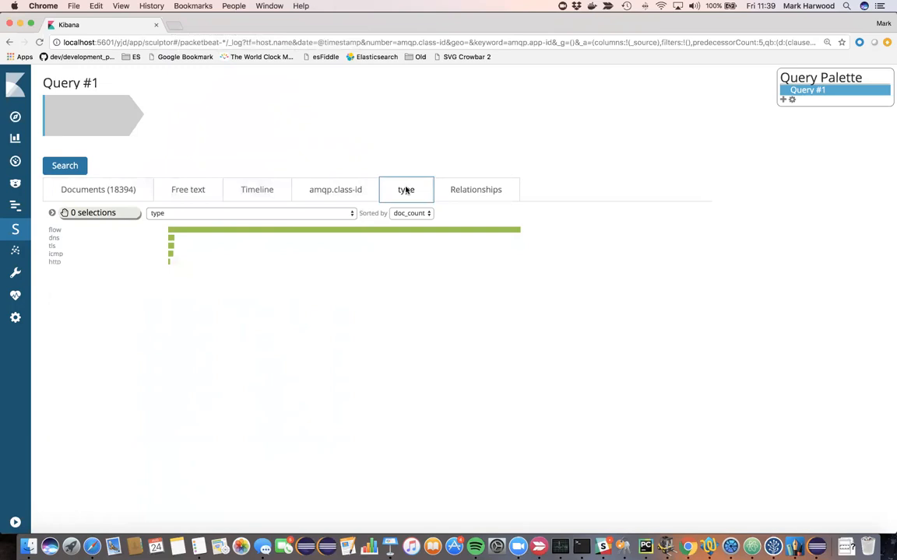
{"action": "mouse_move", "coordinate": [81, 119]}
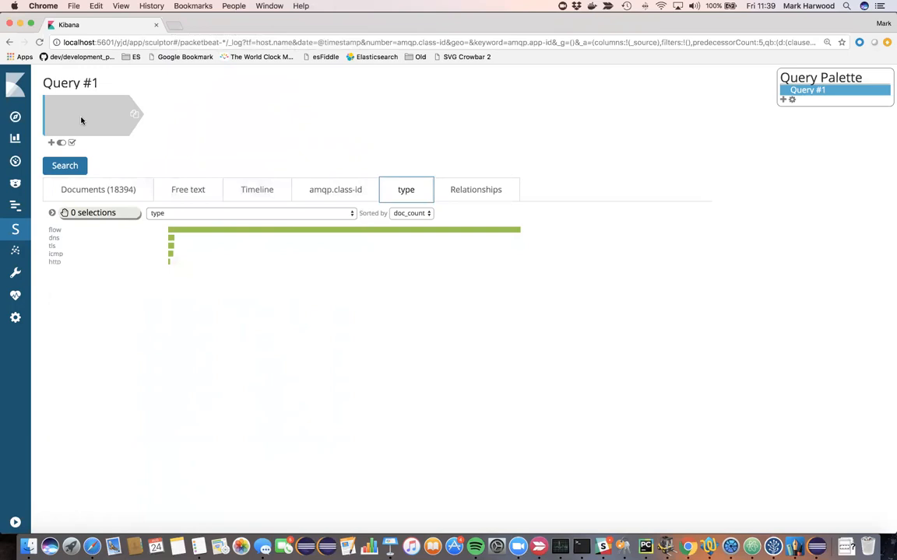
Generate a clause on the amqp field from the empty query clause.
{"action": "left_click", "coordinate": [51, 143]}
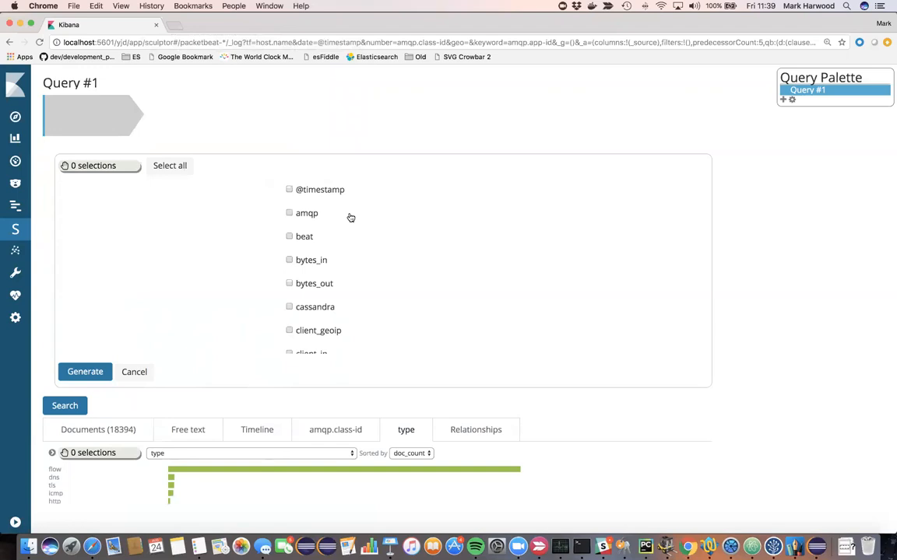
{"action": "left_click", "coordinate": [290, 213]}
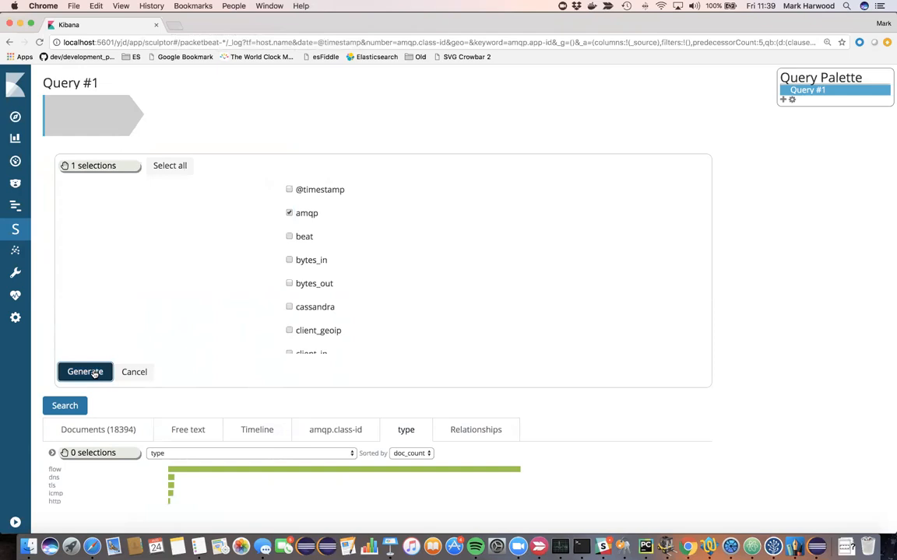
{"action": "left_click", "coordinate": [85, 372]}
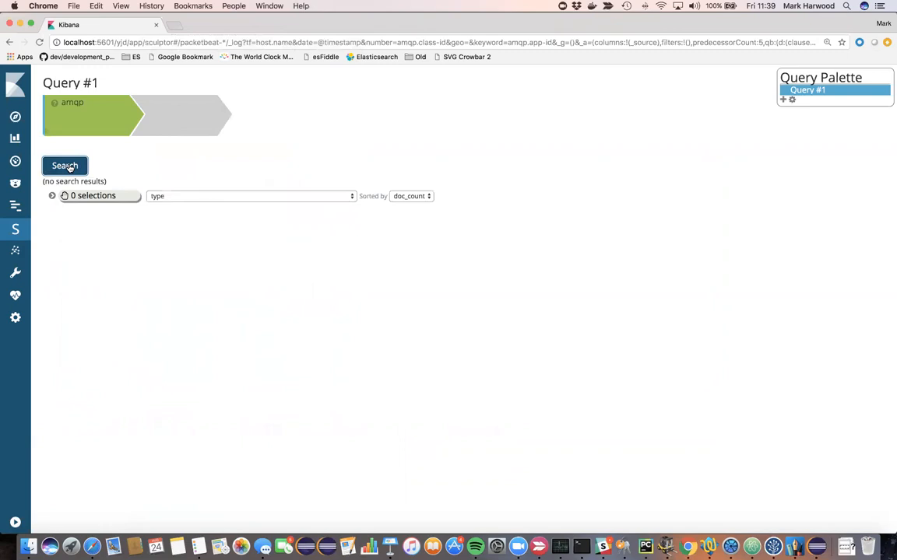
{"action": "mouse_move", "coordinate": [73, 102]}
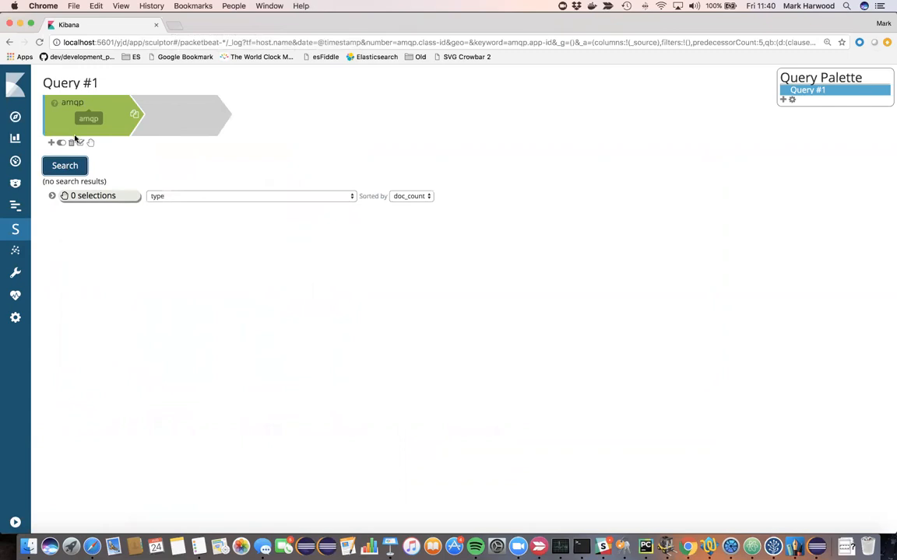
Swap the amqp clause for a Field exists clause on all 65 fields.
{"action": "left_click", "coordinate": [72, 143]}
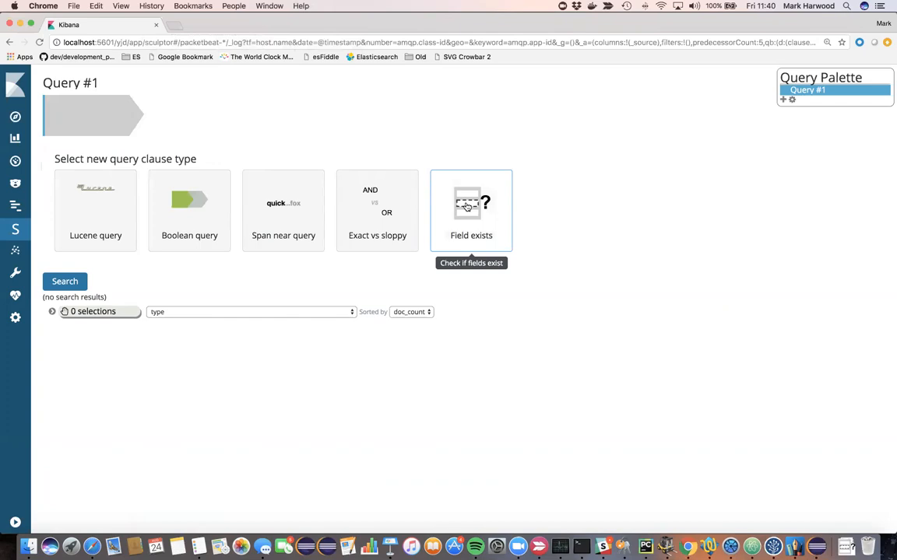
{"action": "left_click", "coordinate": [471, 211]}
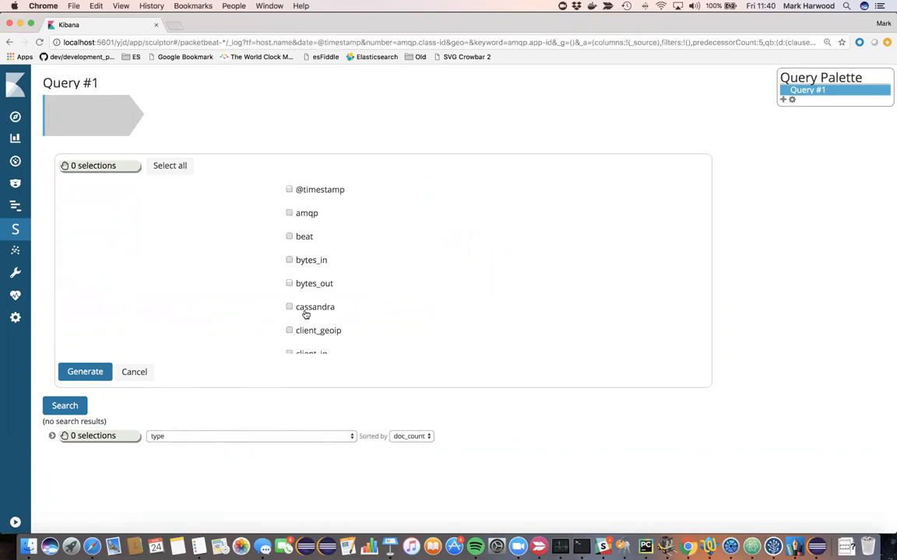
{"action": "left_click", "coordinate": [170, 165]}
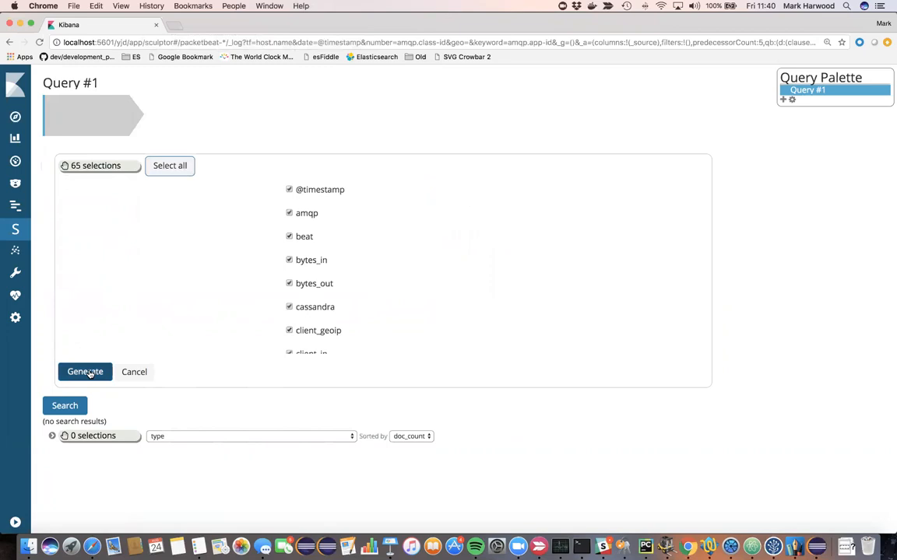
{"action": "left_click", "coordinate": [85, 371]}
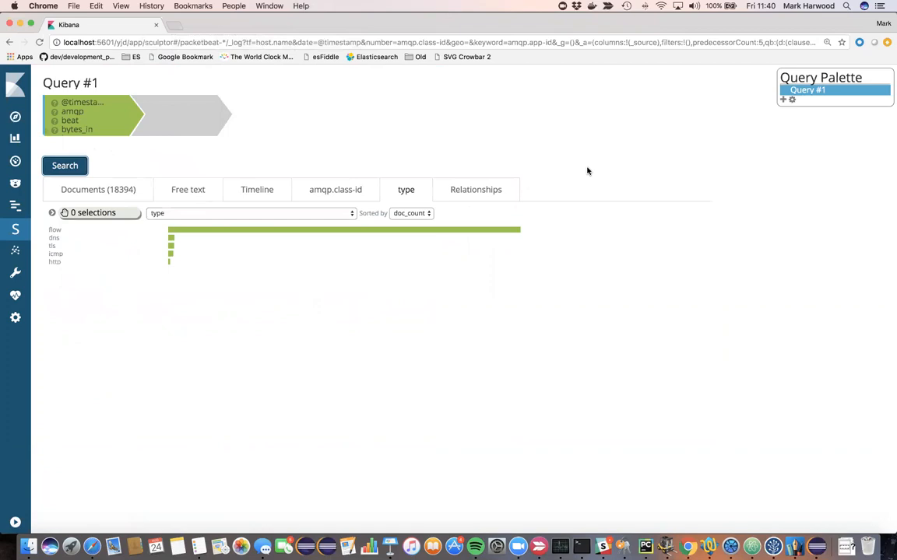
{"action": "mouse_move", "coordinate": [475, 189]}
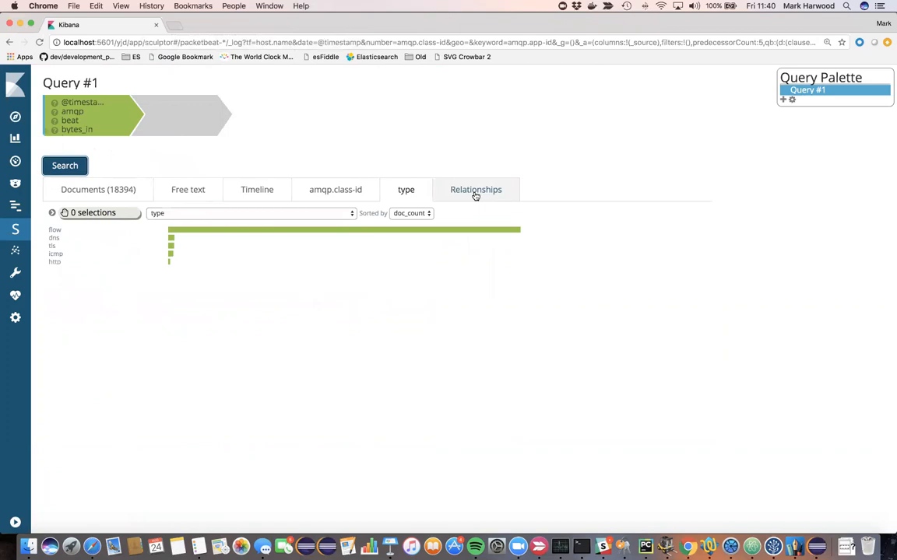
{"action": "left_click", "coordinate": [475, 189]}
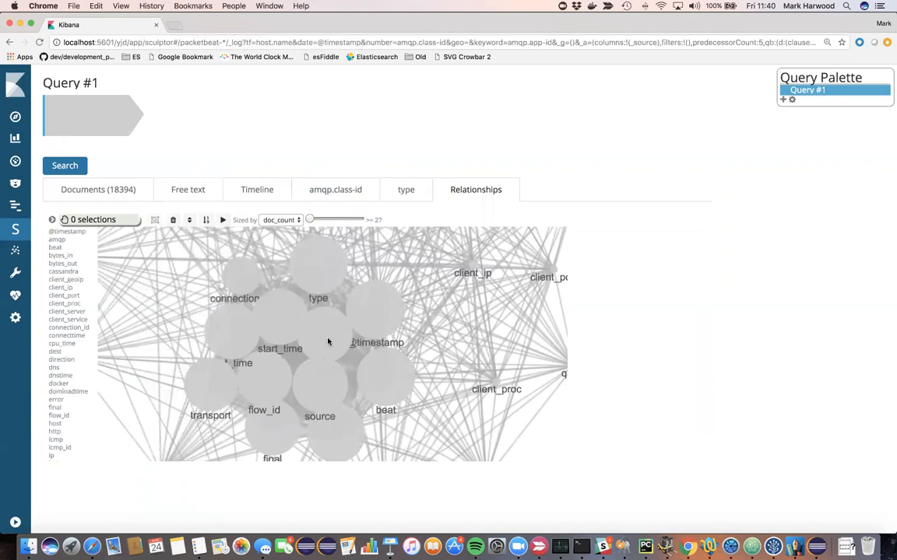
{"action": "left_click_drag", "start_coordinate": [310, 220], "coordinate": [329, 219]}
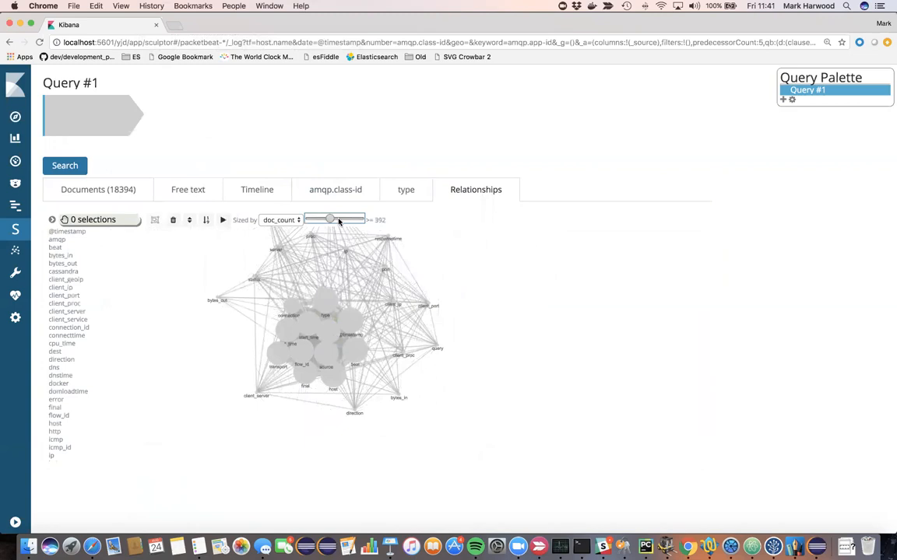
{"action": "left_click_drag", "start_coordinate": [329, 219], "coordinate": [359, 219]}
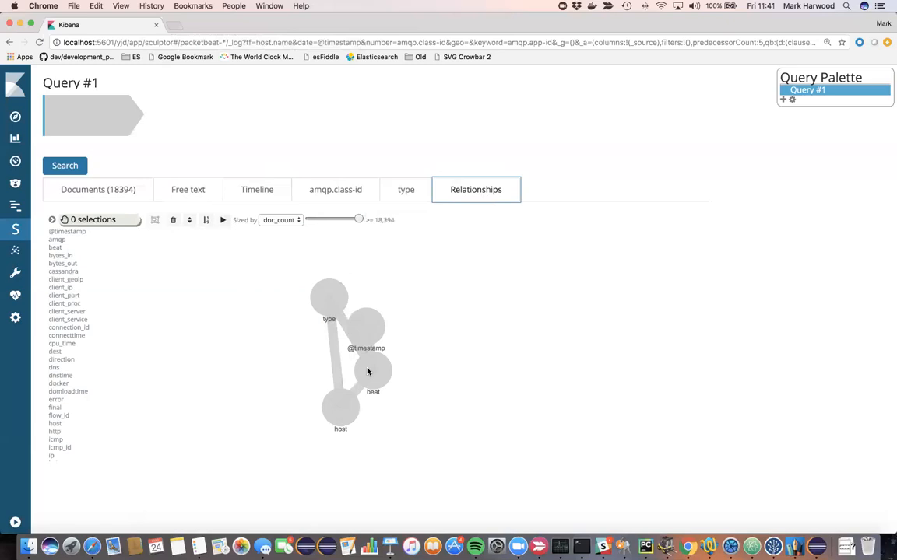
{"action": "left_click_drag", "start_coordinate": [358, 220], "coordinate": [311, 220]}
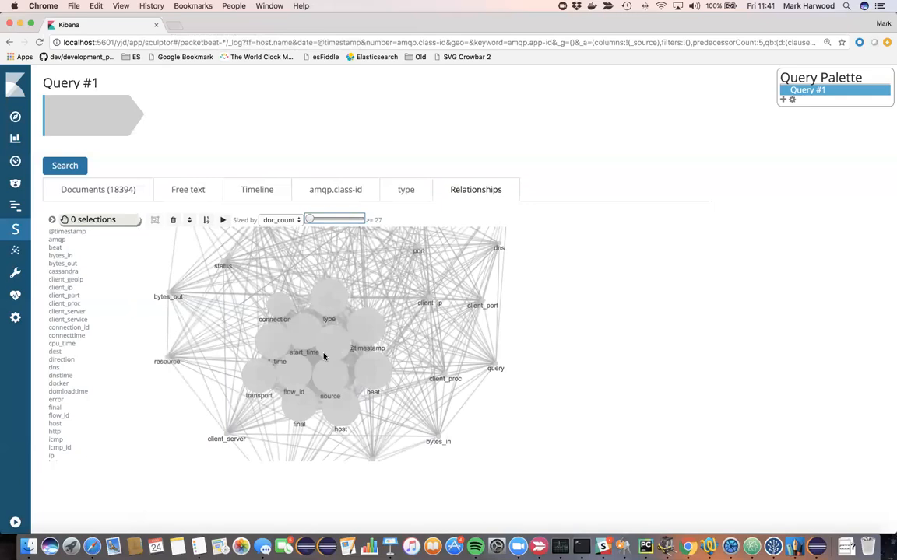
{"action": "left_click", "coordinate": [405, 189]}
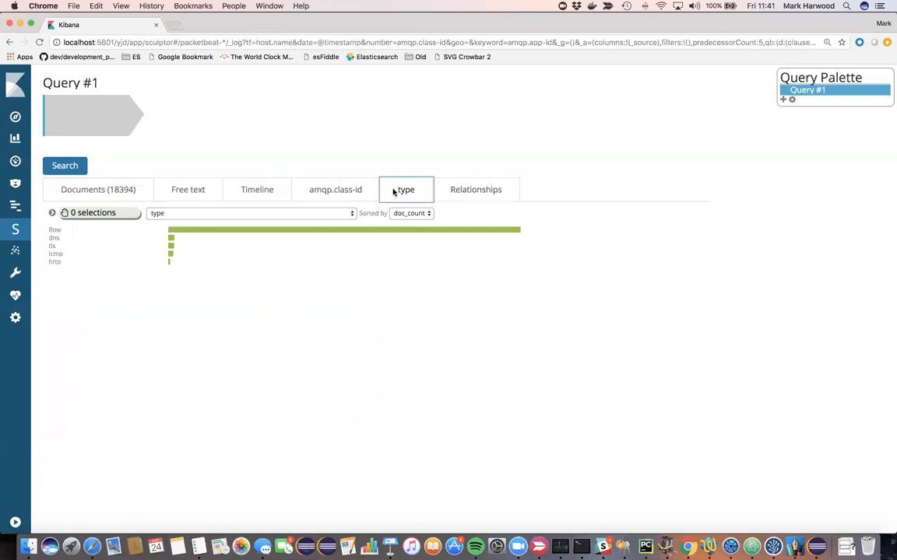
Select flow in the type chart and turn the flow graph node into a query clause.
{"action": "left_click", "coordinate": [54, 230]}
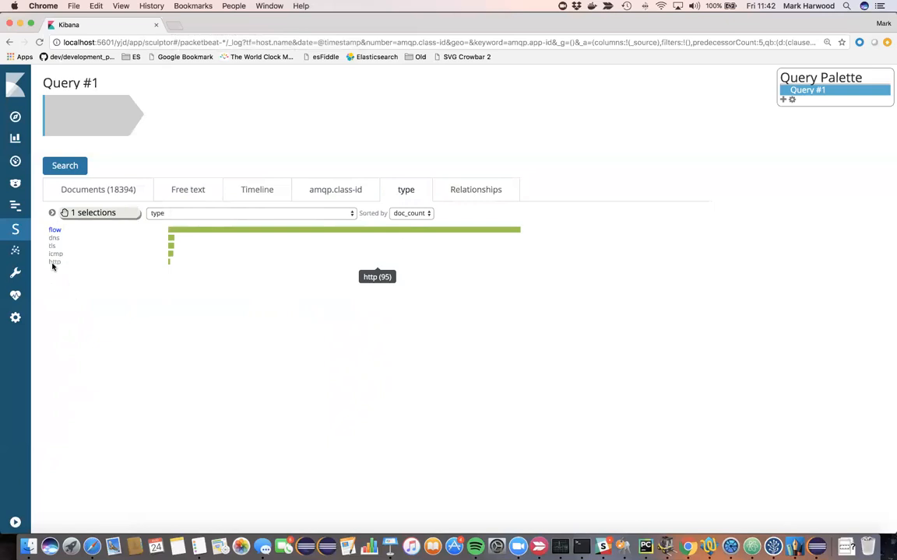
{"action": "left_click", "coordinate": [475, 189]}
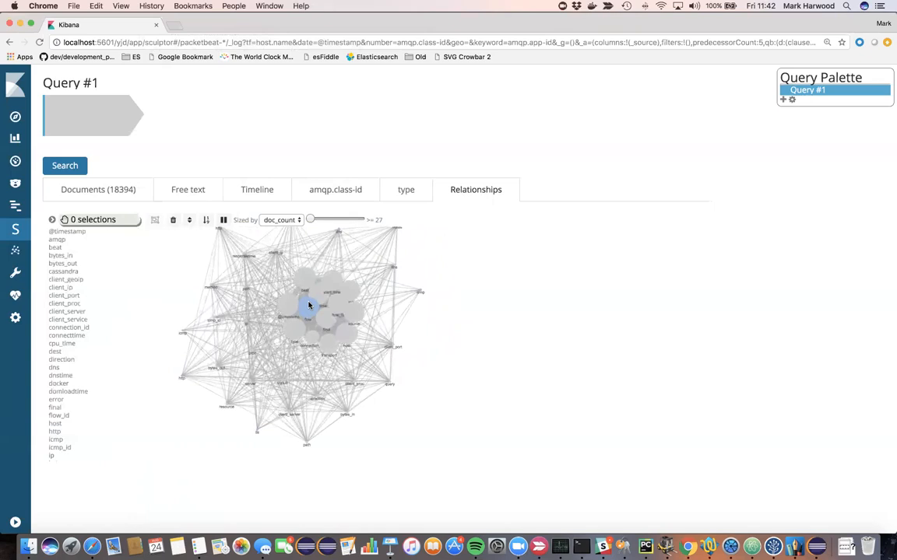
{"action": "left_click", "coordinate": [304, 305]}
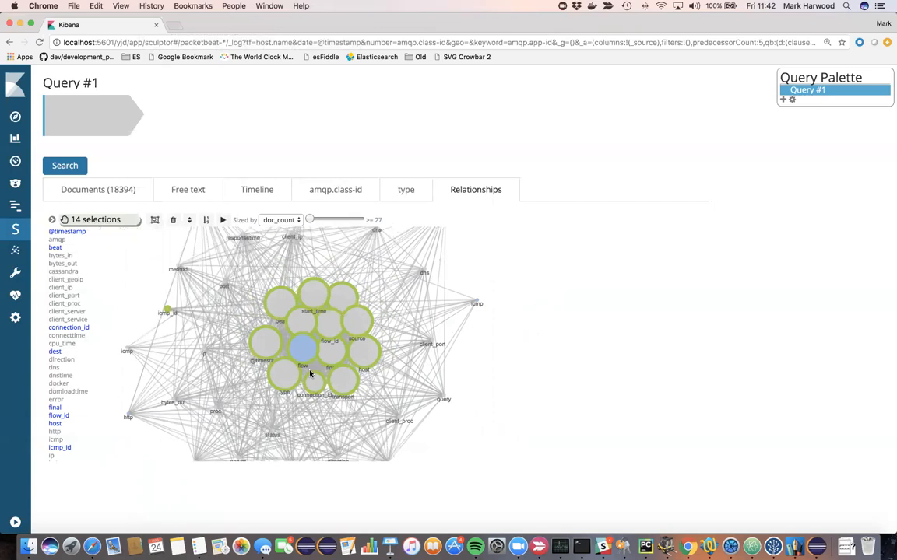
{"action": "left_click", "coordinate": [302, 349]}
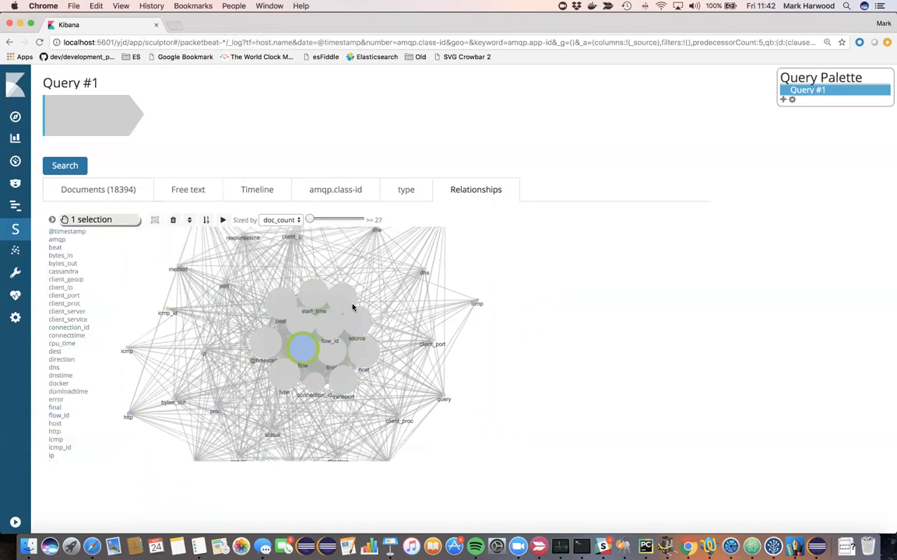
{"action": "left_click", "coordinate": [303, 366]}
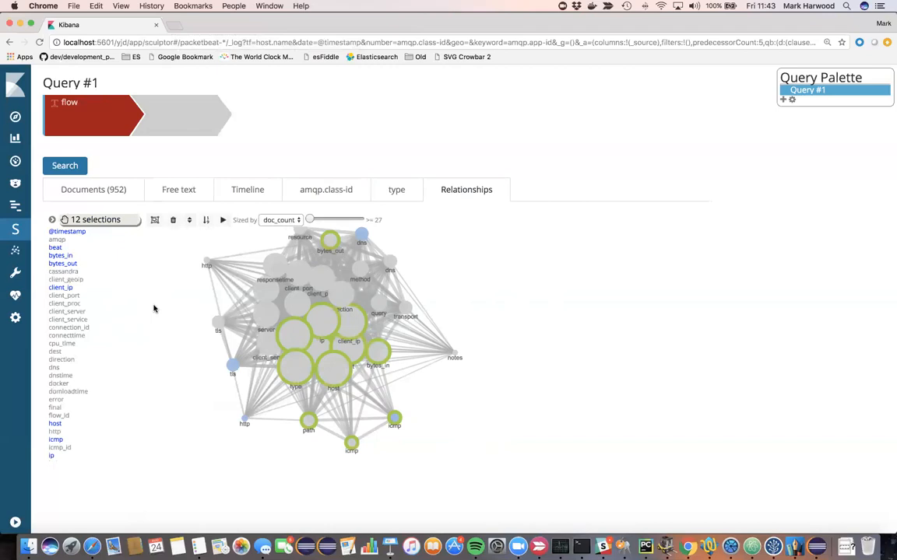
{"action": "mouse_move", "coordinate": [348, 278]}
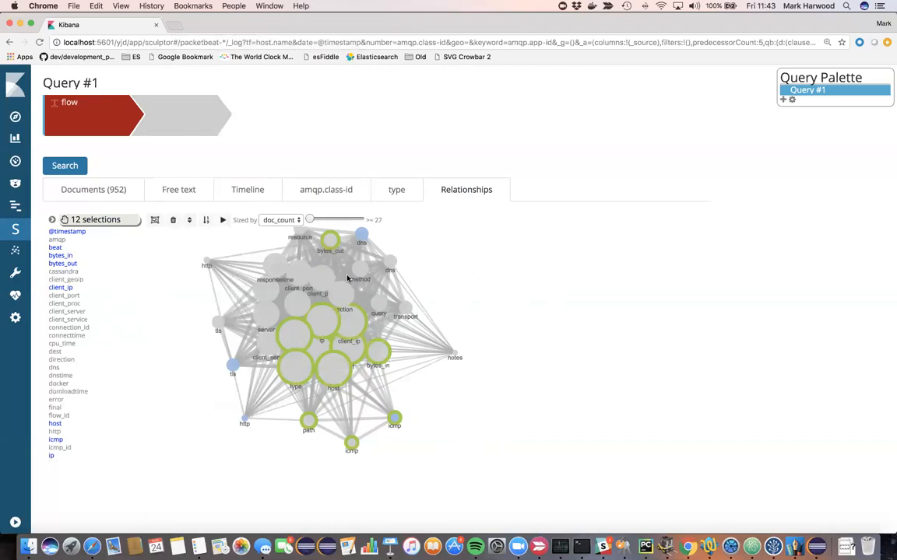
{"action": "mouse_move", "coordinate": [337, 281]}
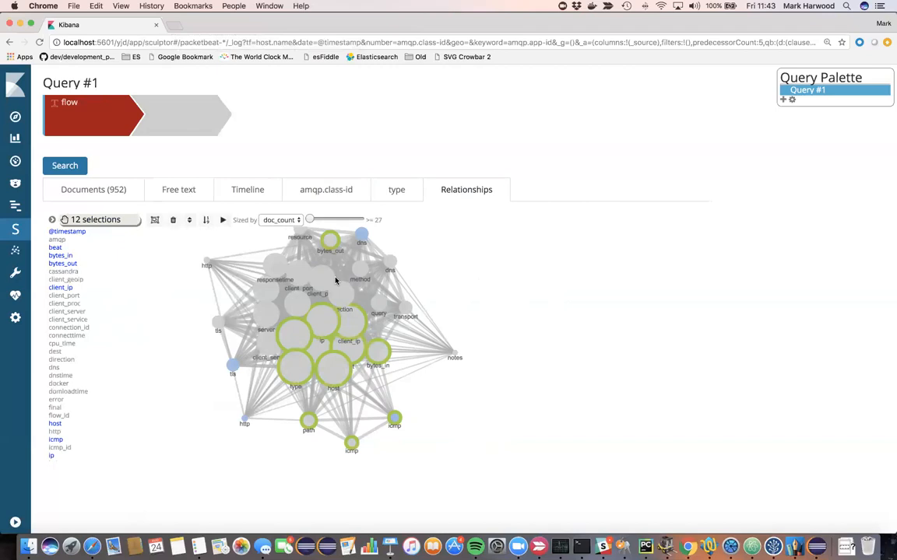
{"action": "mouse_move", "coordinate": [16, 274]}
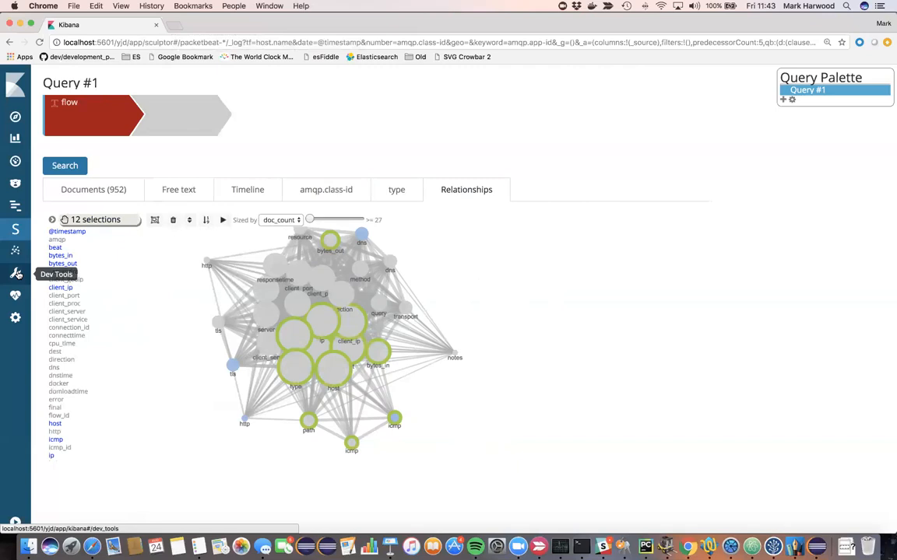